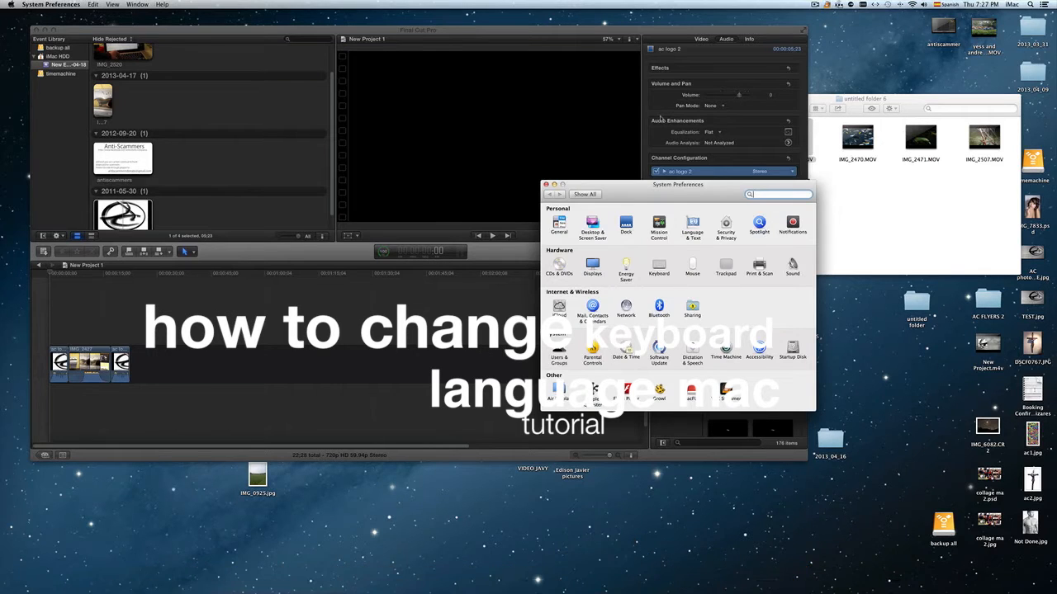
Reposition the System Preferences window and open the Language & Text pane
left_click_drag(677, 185, 727, 188)
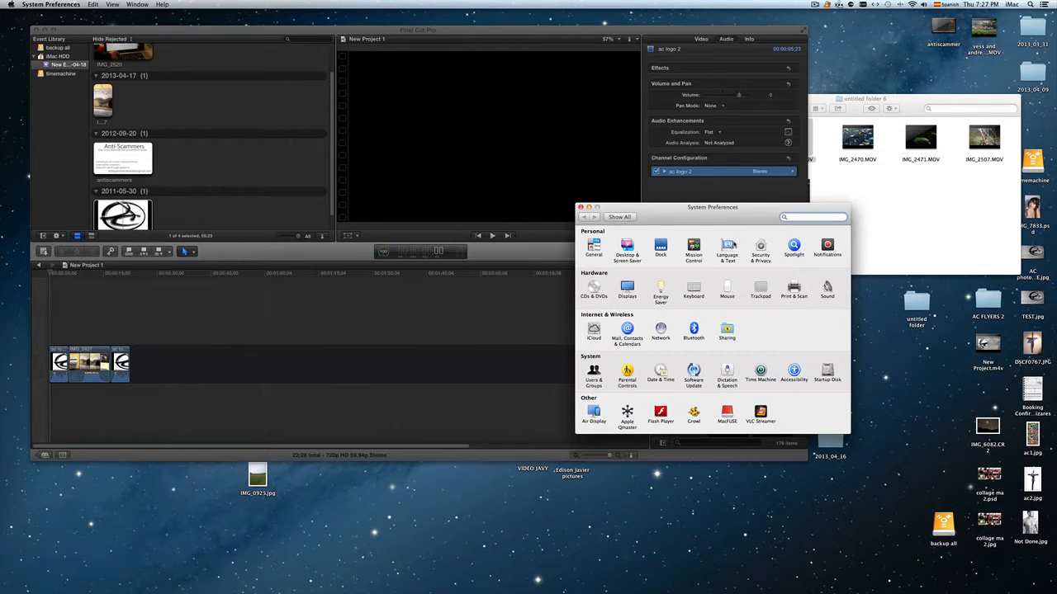
left_click(726, 245)
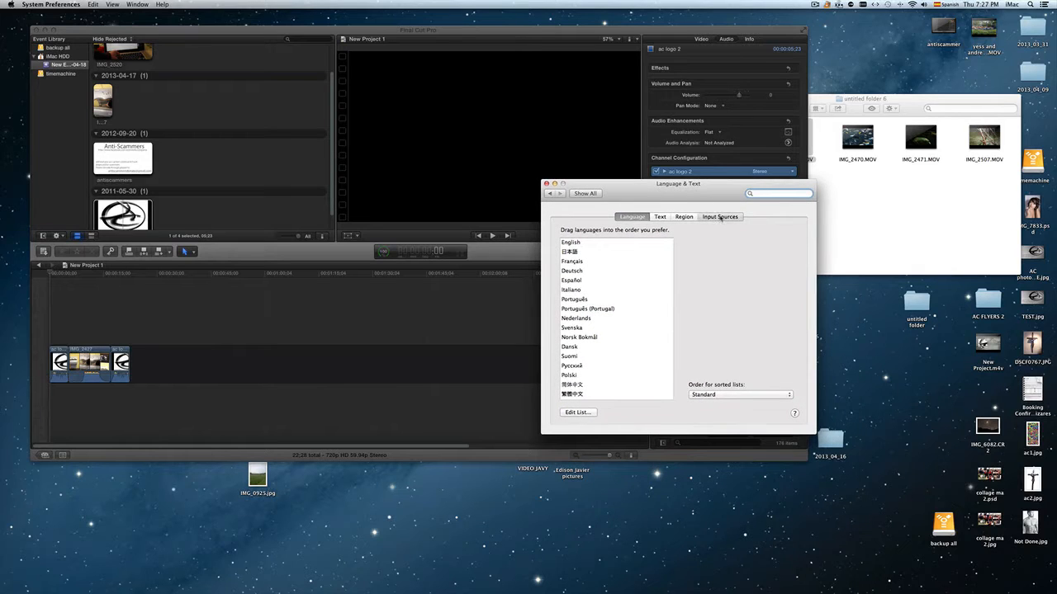
Show Input Sources and scroll to the enabled Canadian English and Spanish layouts
left_click(720, 216)
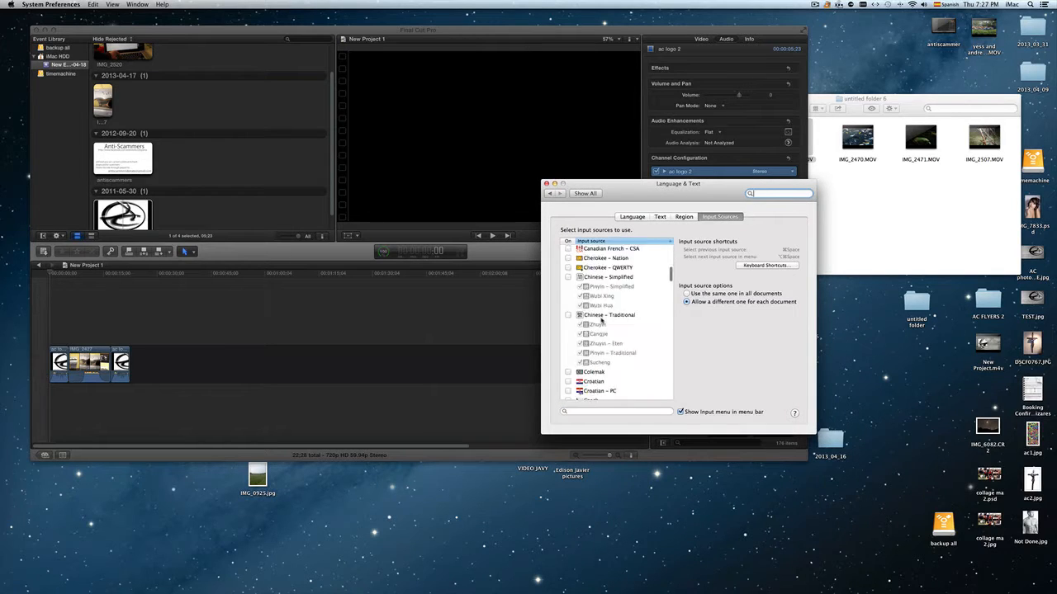
scroll("down", 3)
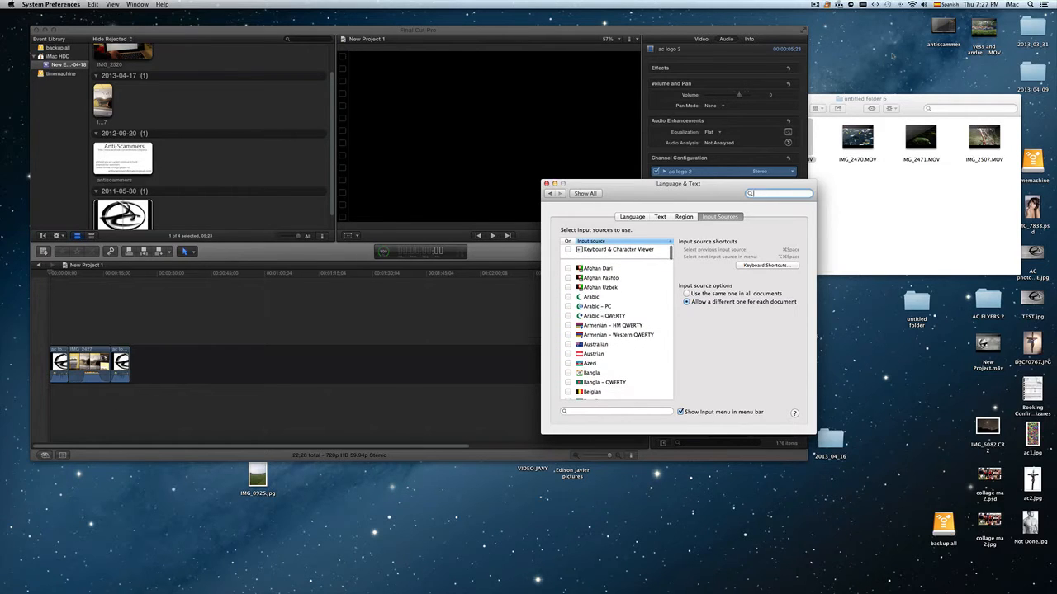
scroll("down", 3)
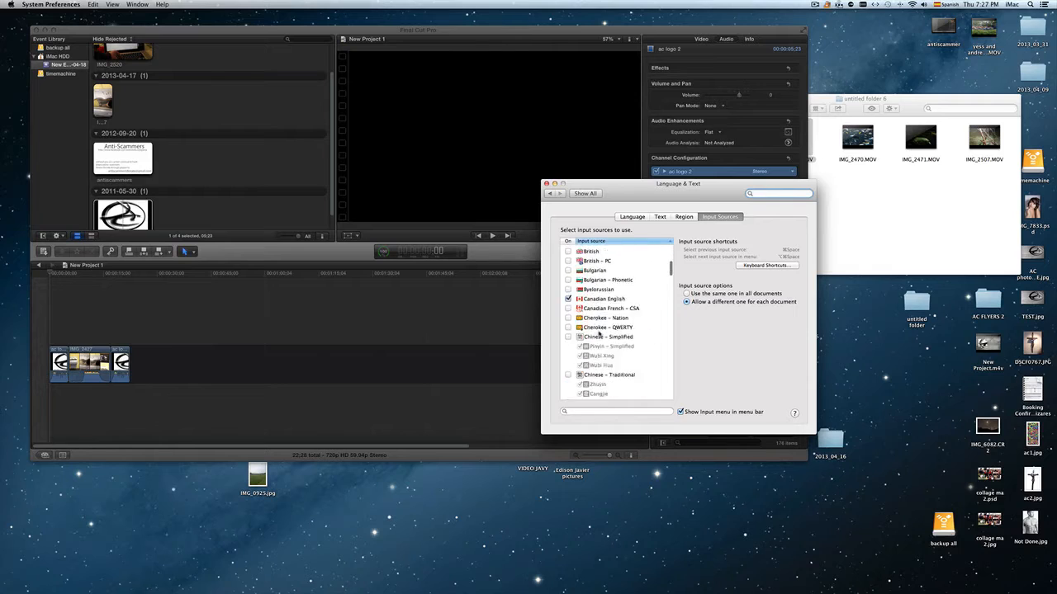
scroll("down", 3)
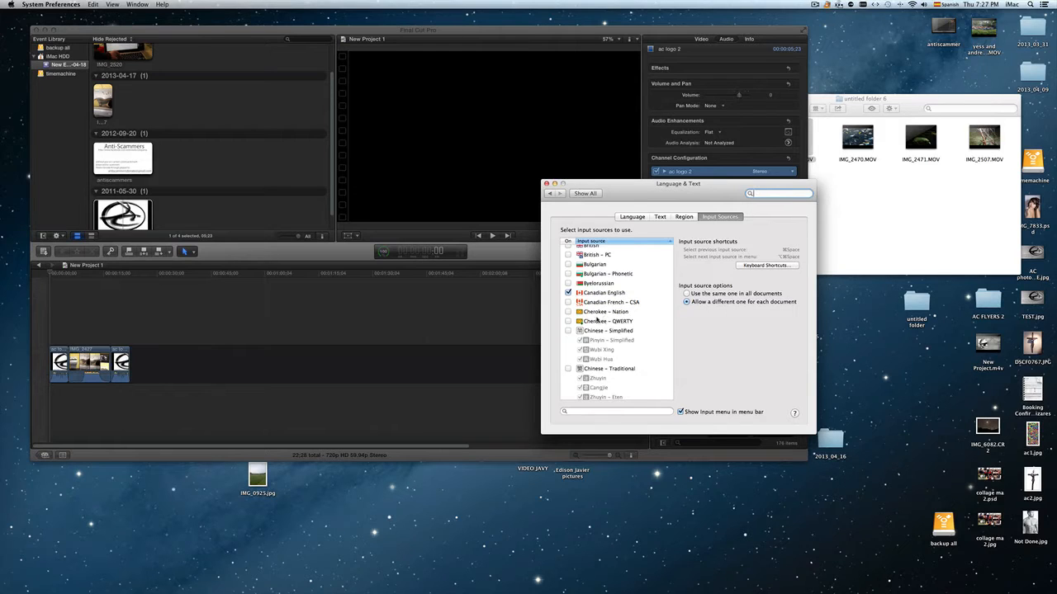
scroll("down", 3)
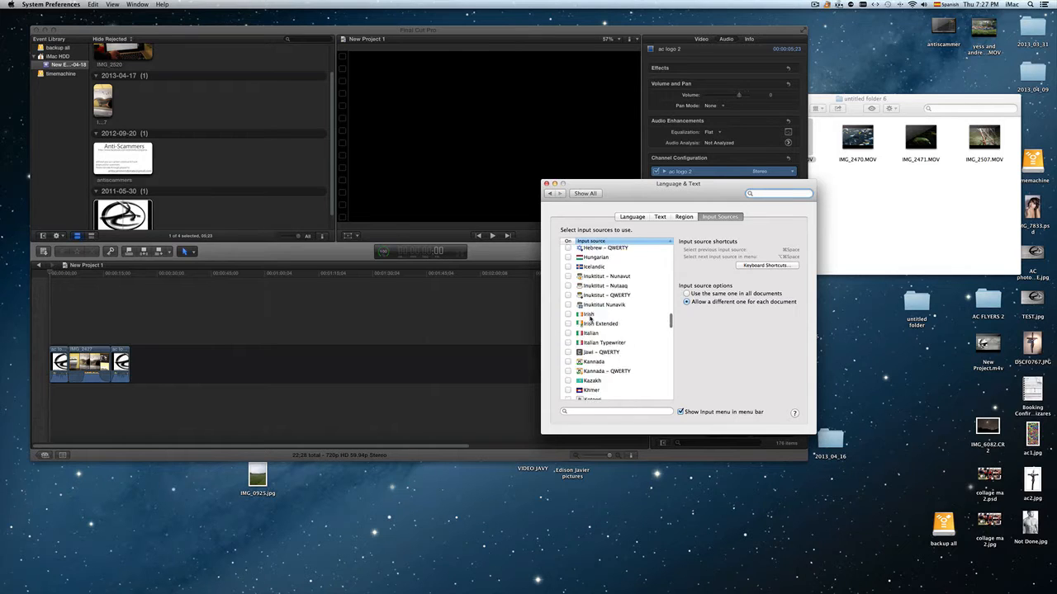
scroll("down", 3)
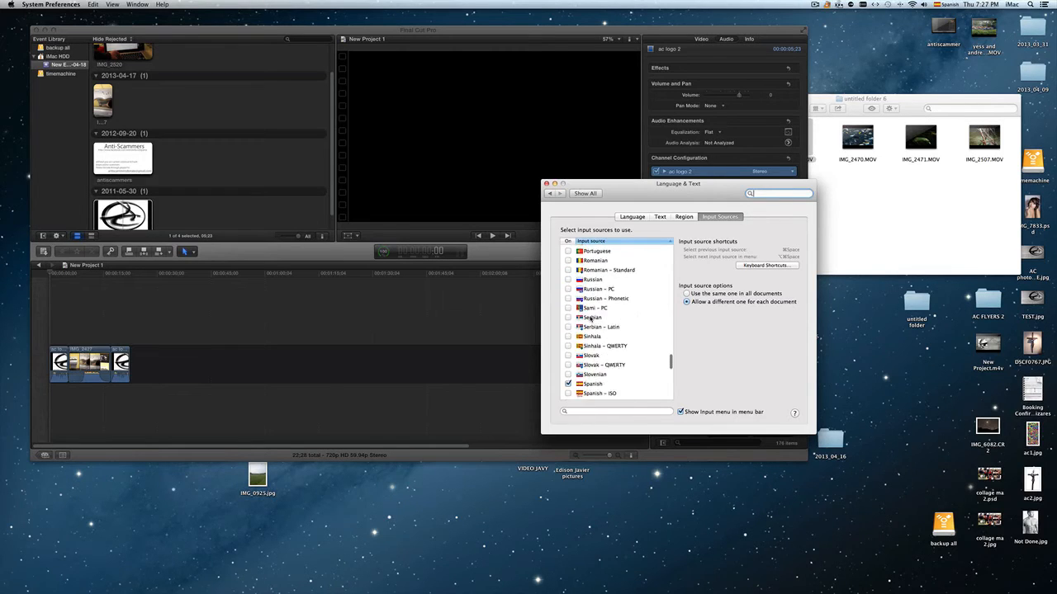
scroll("down", 3)
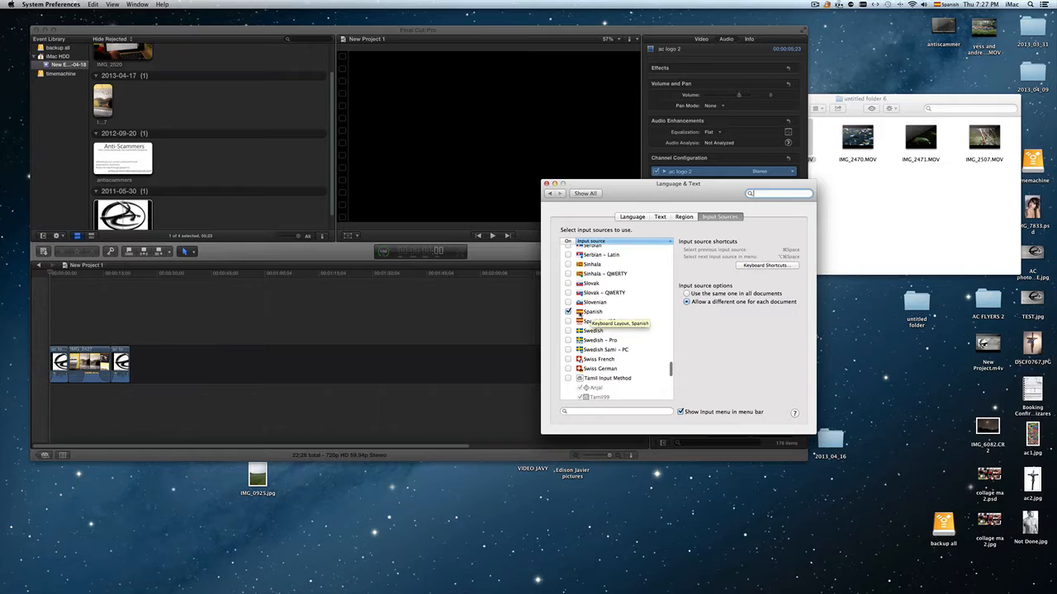
Select the Spanish input source, scroll the list, and close Language & Text
left_click(592, 311)
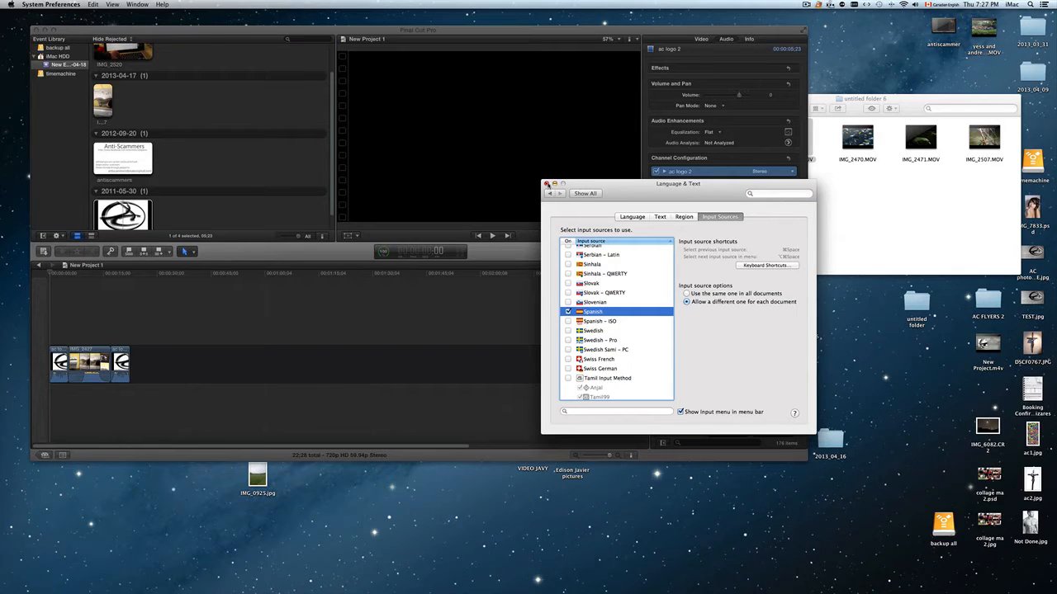
scroll("down", 3)
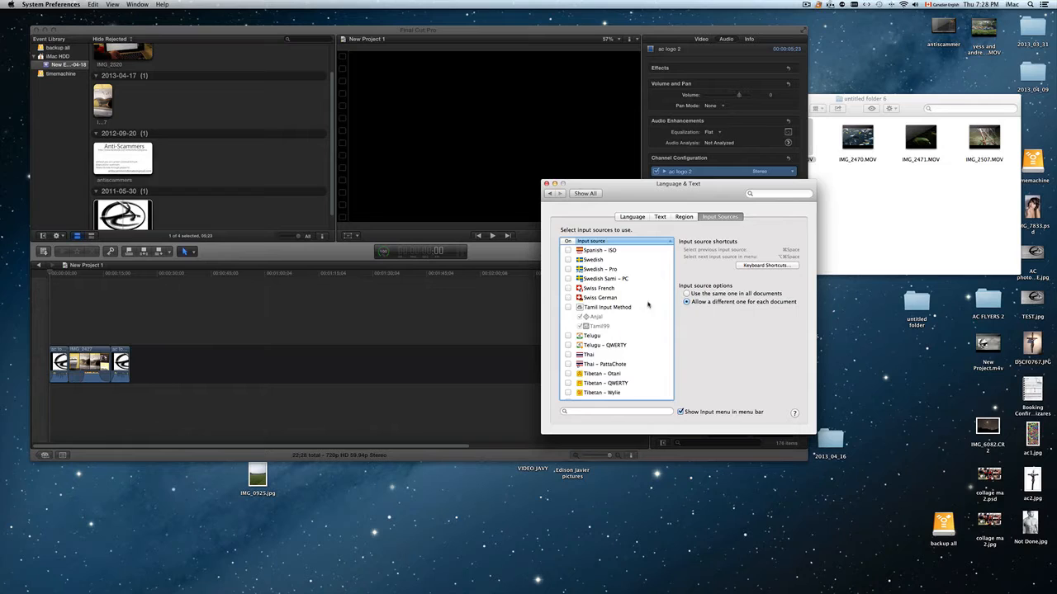
scroll("down", 3)
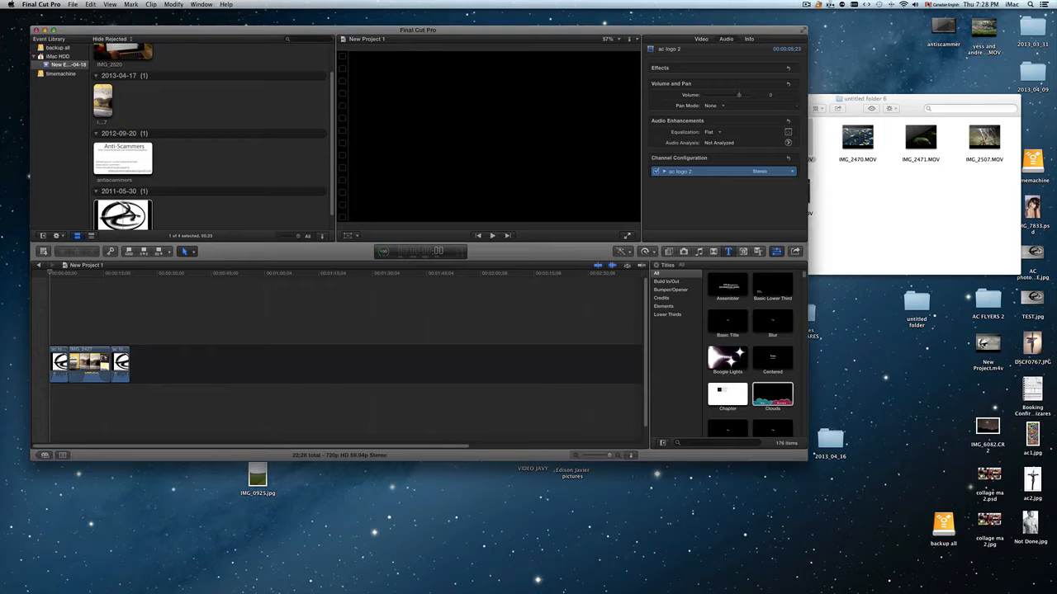
Choose Spanish from the menu bar input menu
left_click(940, 5)
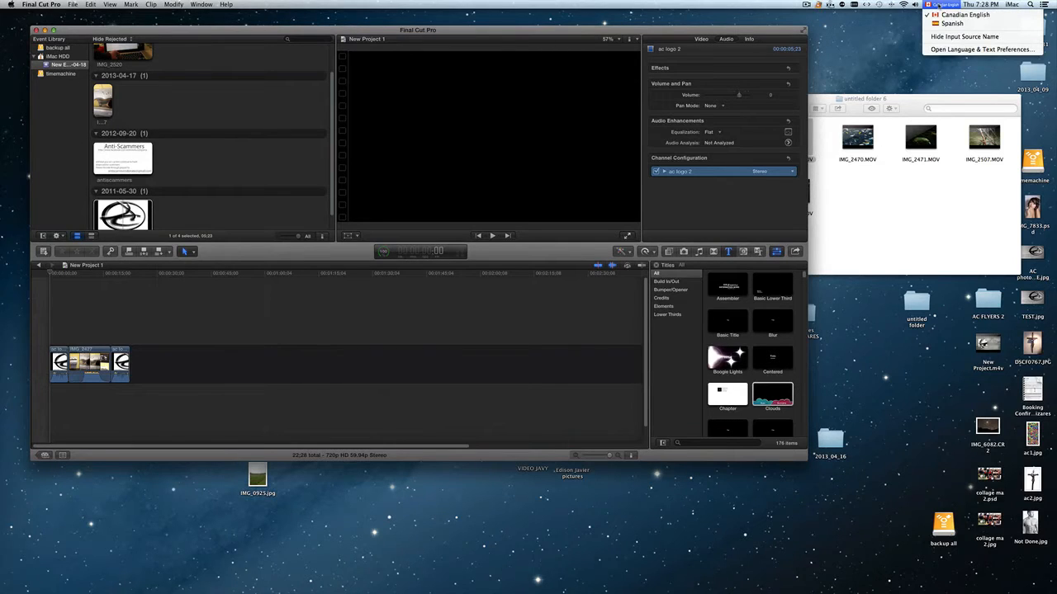
mouse_move(952, 23)
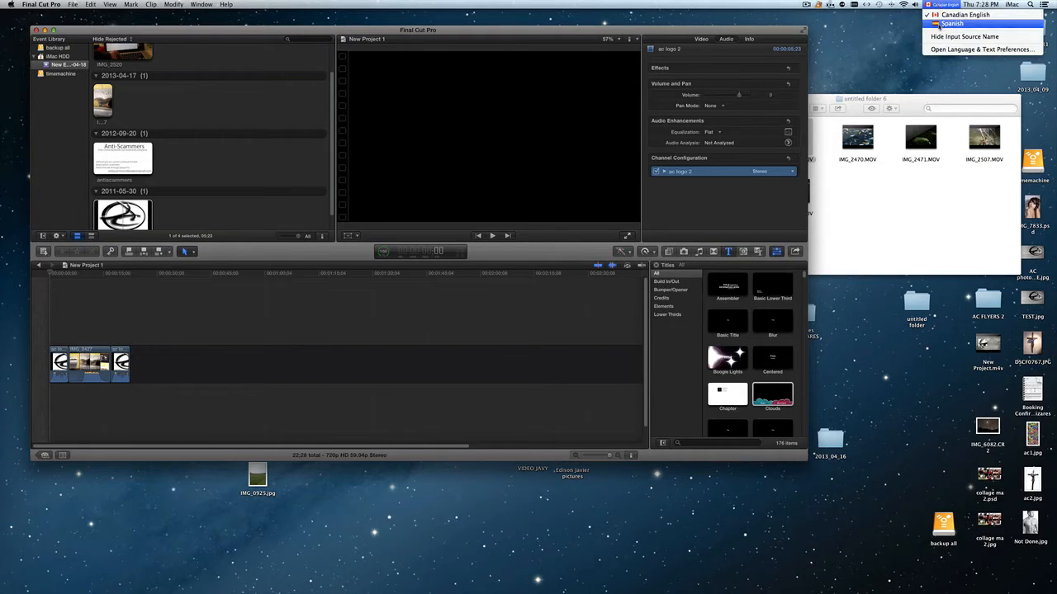
left_click(952, 23)
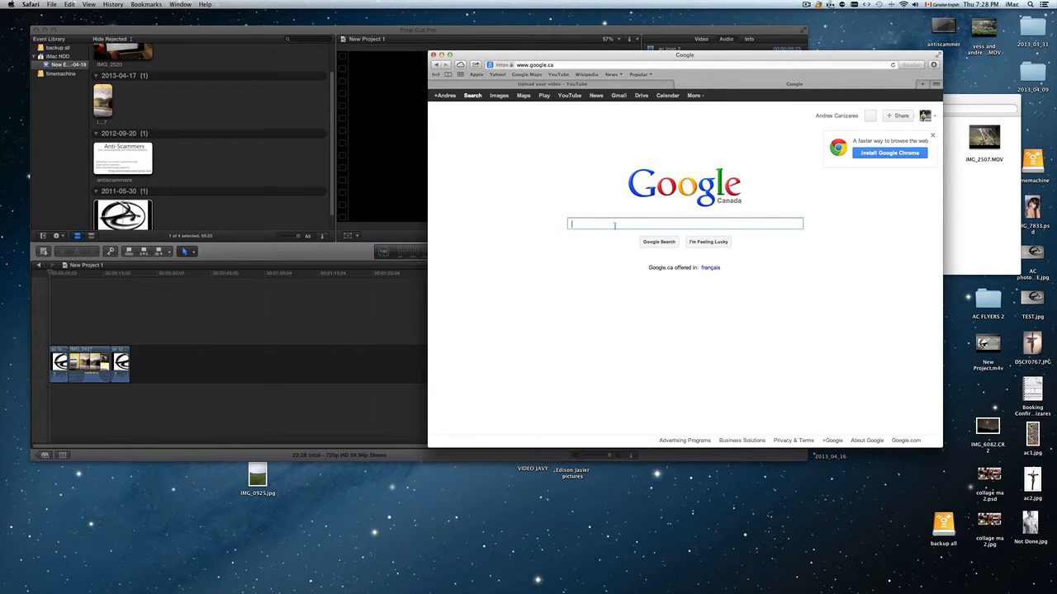
Type test text into the Google search field in Safari
type("helloo")
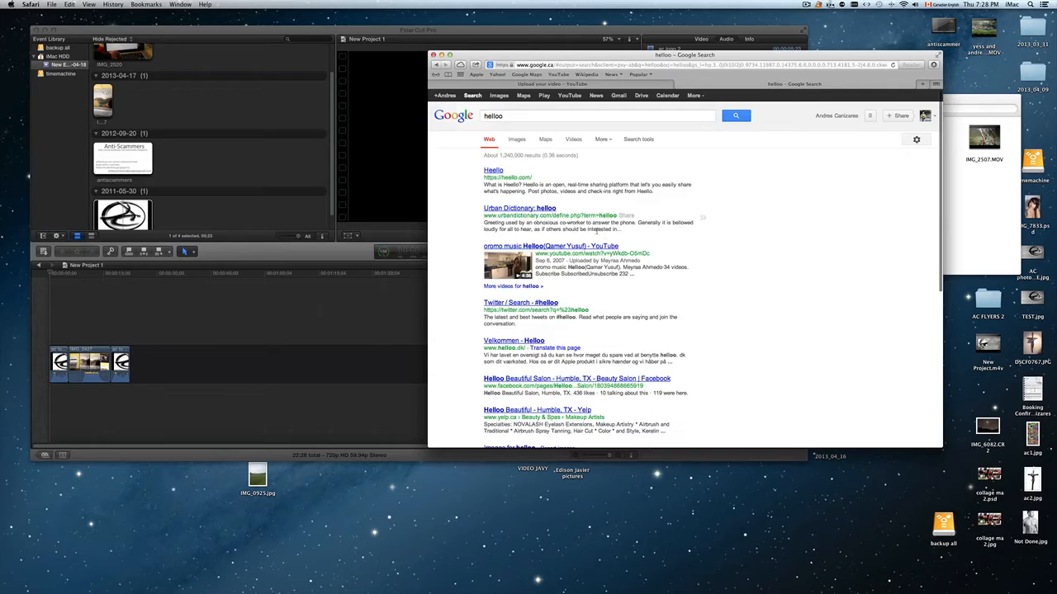
scroll("down", 3)
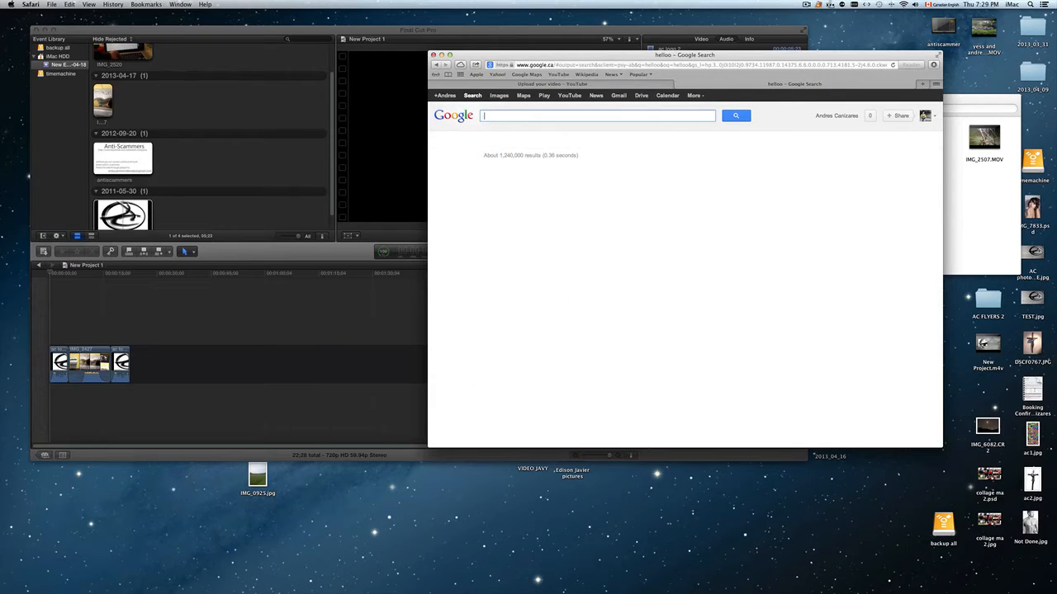
type("dgfgfg")
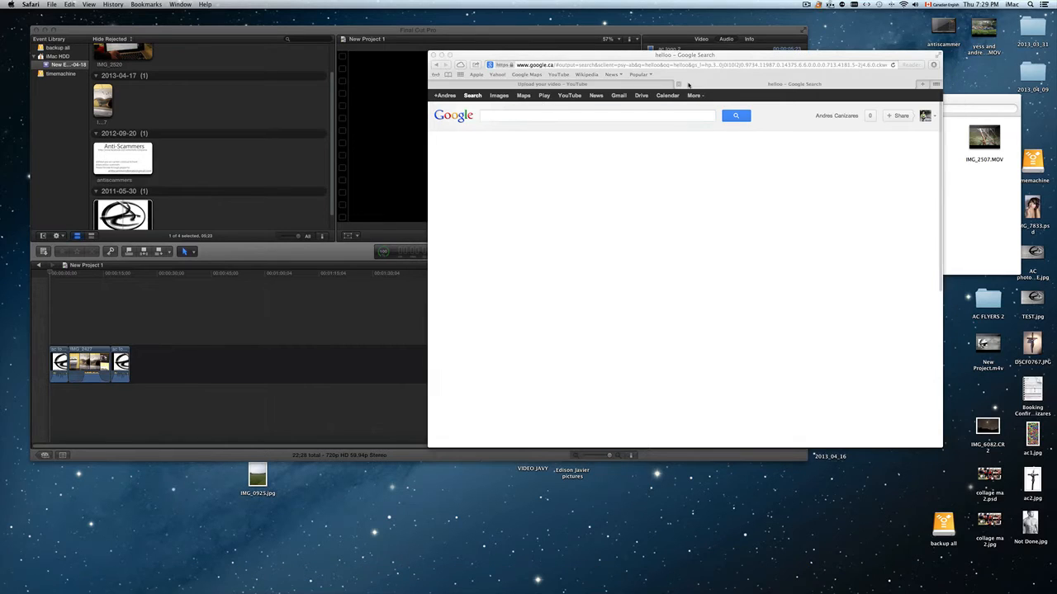
Switch to the YouTube upload page and move the Safari window left
left_click(594, 116)
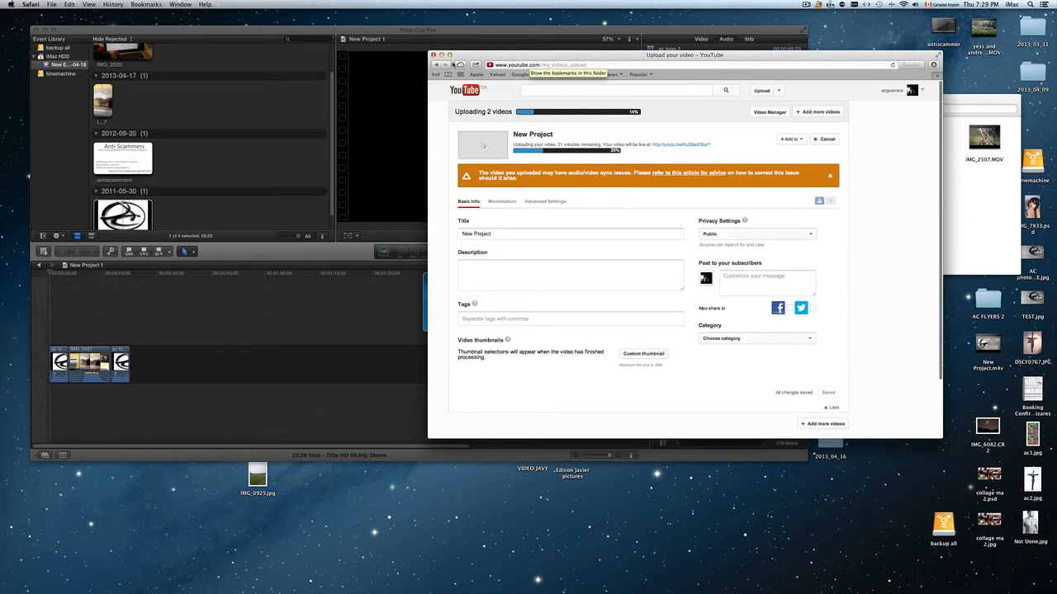
left_click_drag(685, 55, 467, 74)
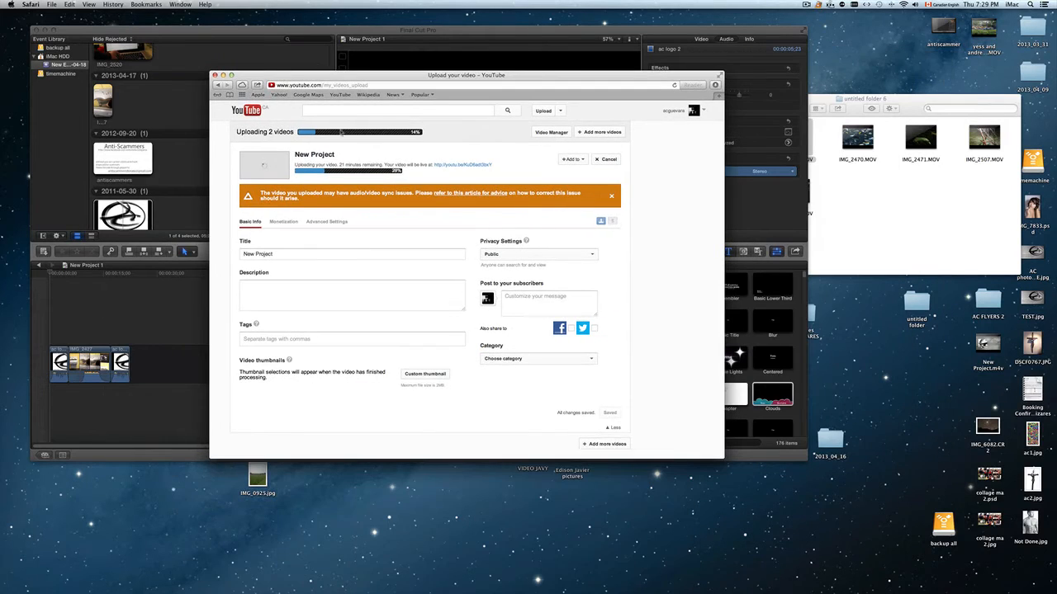
mouse_move(700, 570)
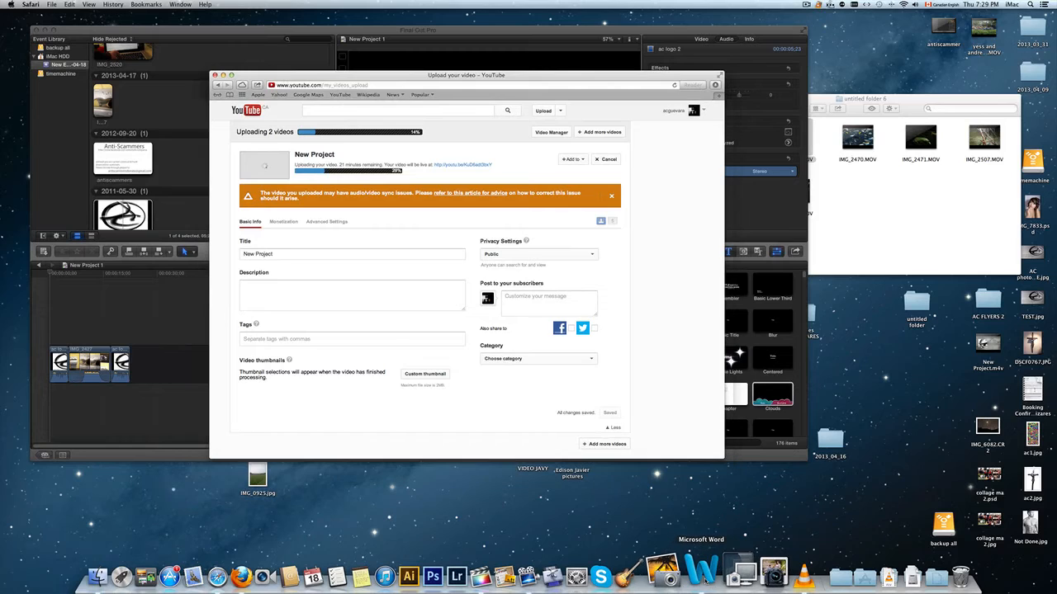
Launch Microsoft Word from the Dock
left_click(697, 570)
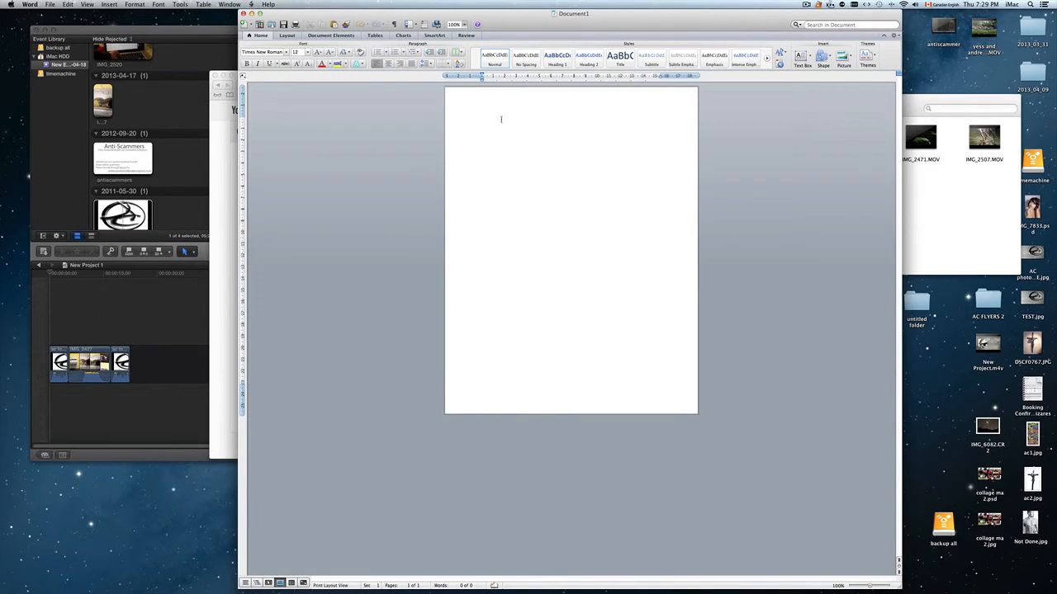
Type Hello on the first line and a second word lower down
left_click(482, 120)
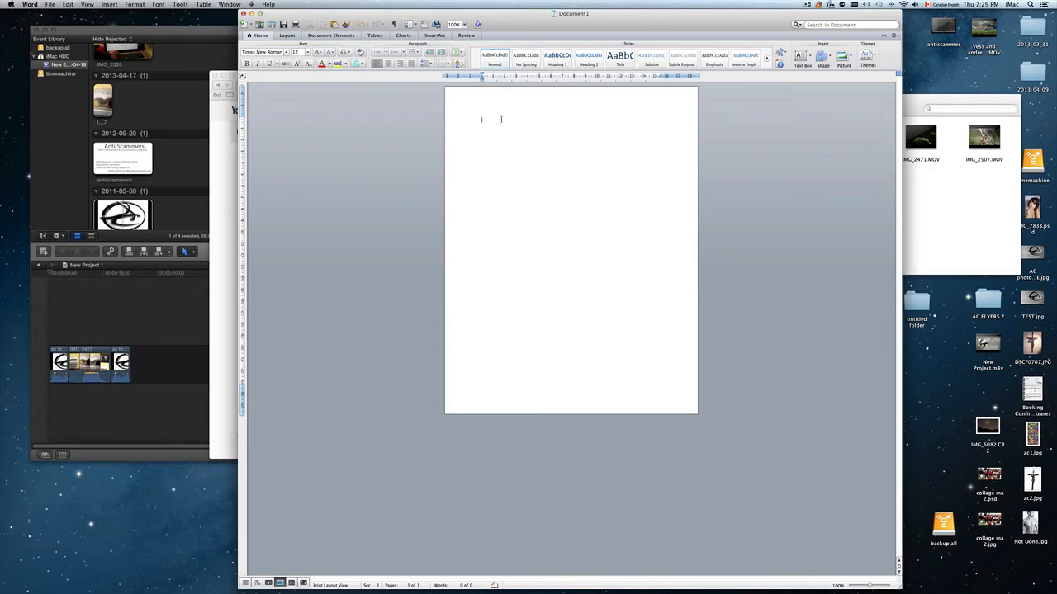
type("he")
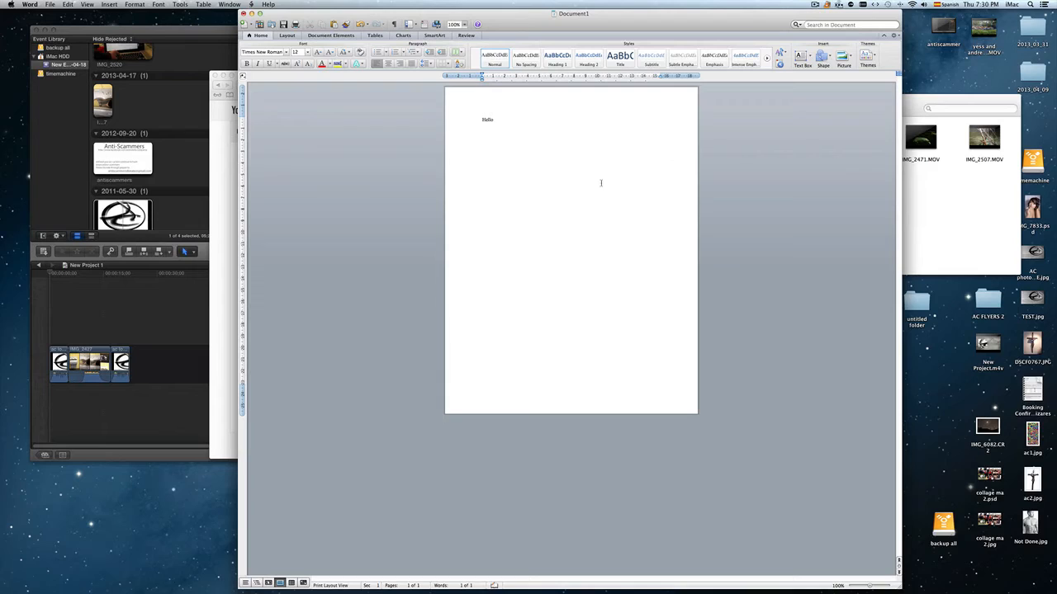
type("bo")
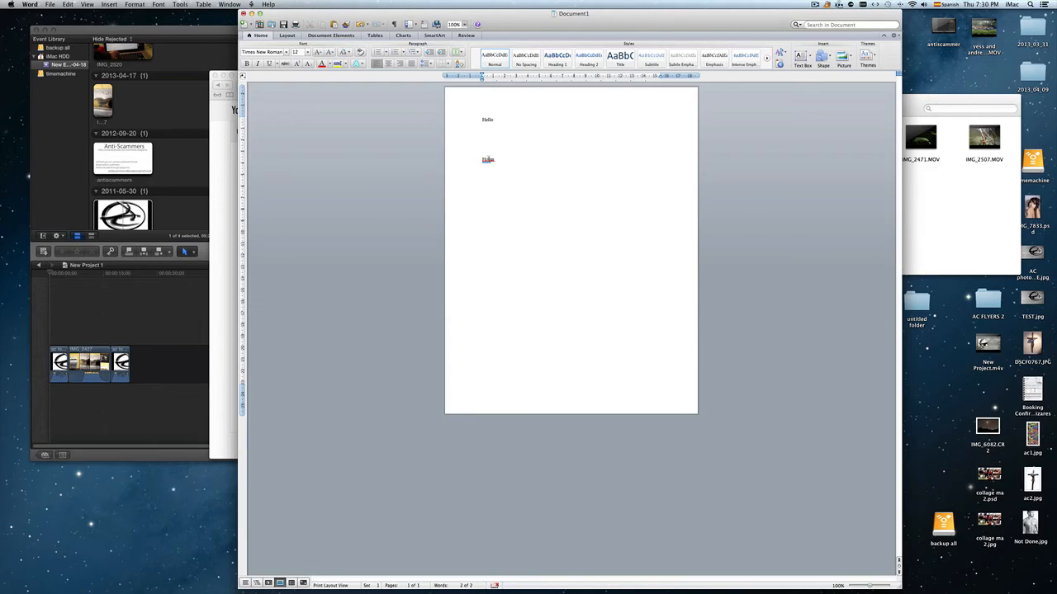
Delete the underlined second word and then Hello
right_click(488, 159)
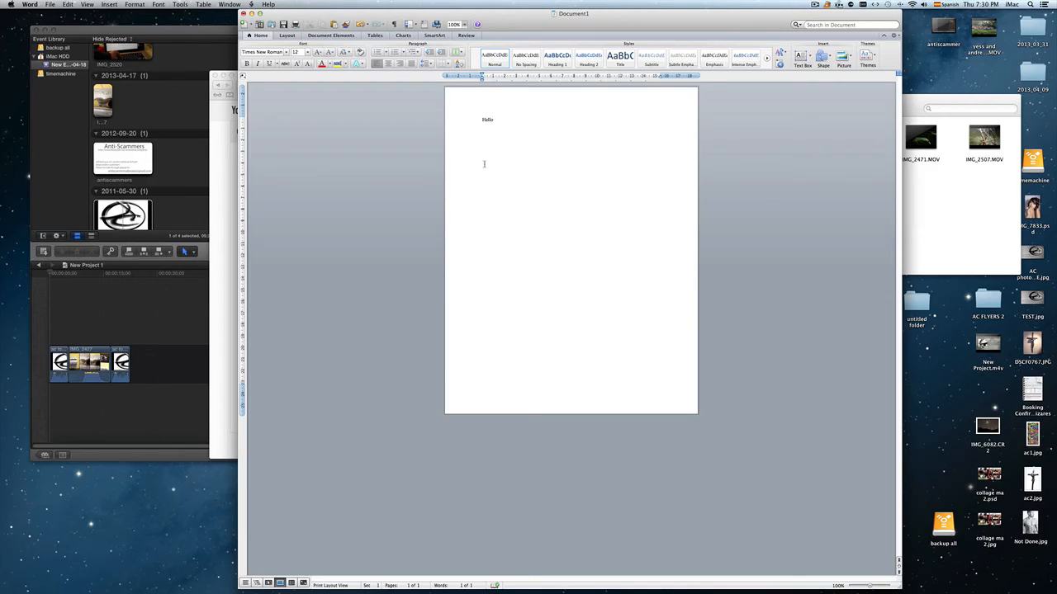
double_click(487, 120)
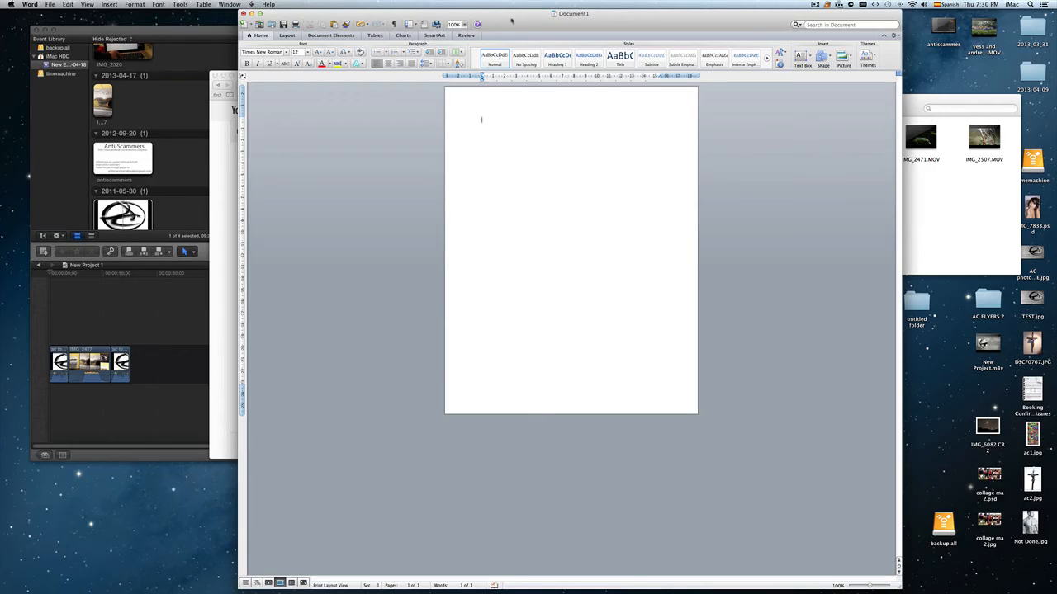
Close the Word document and choose Don't Save
left_click(243, 14)
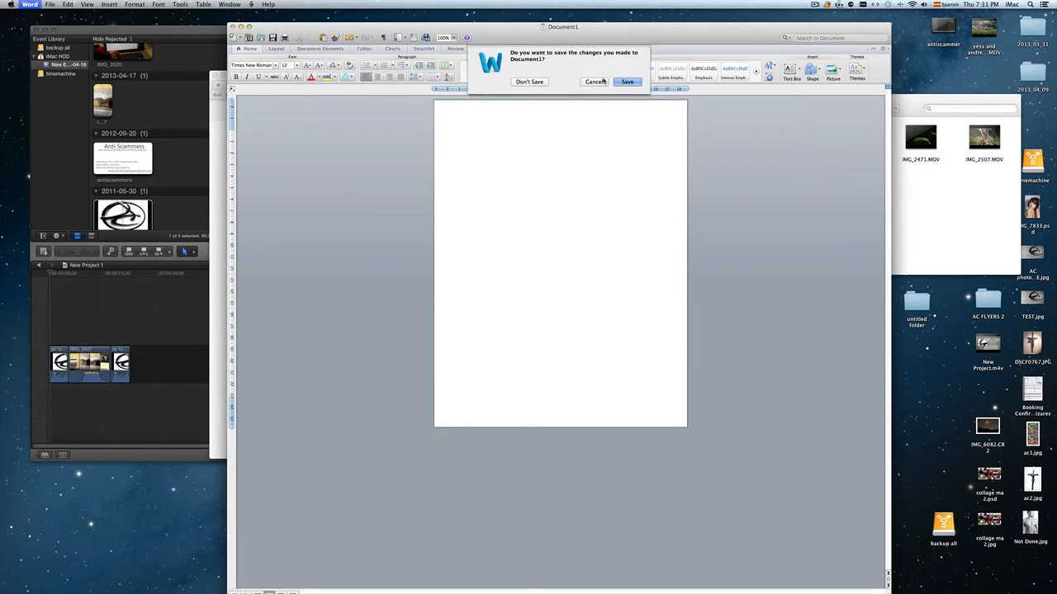
left_click(529, 81)
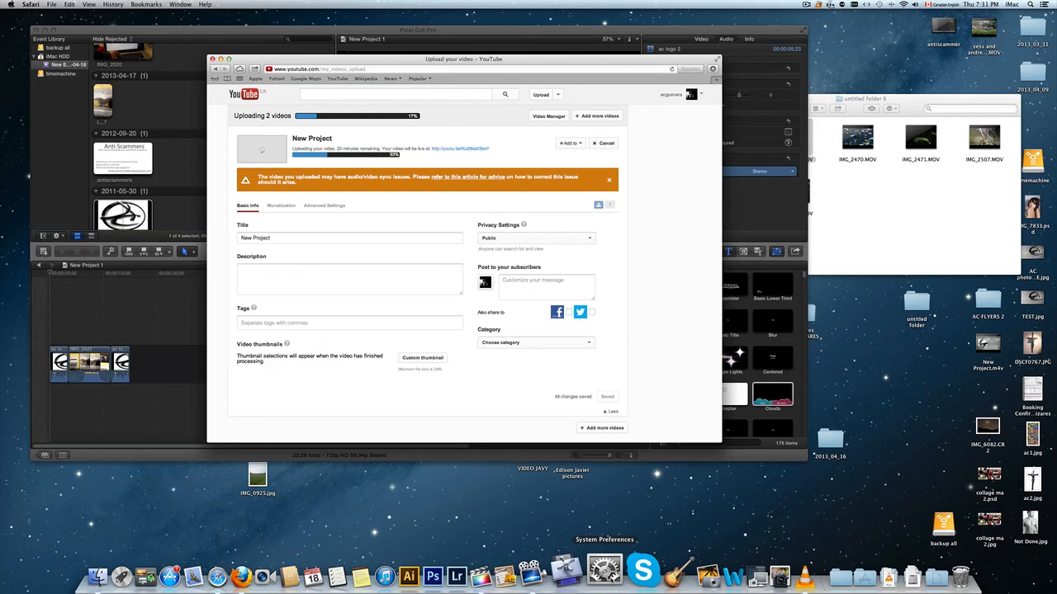
mouse_move(262, 150)
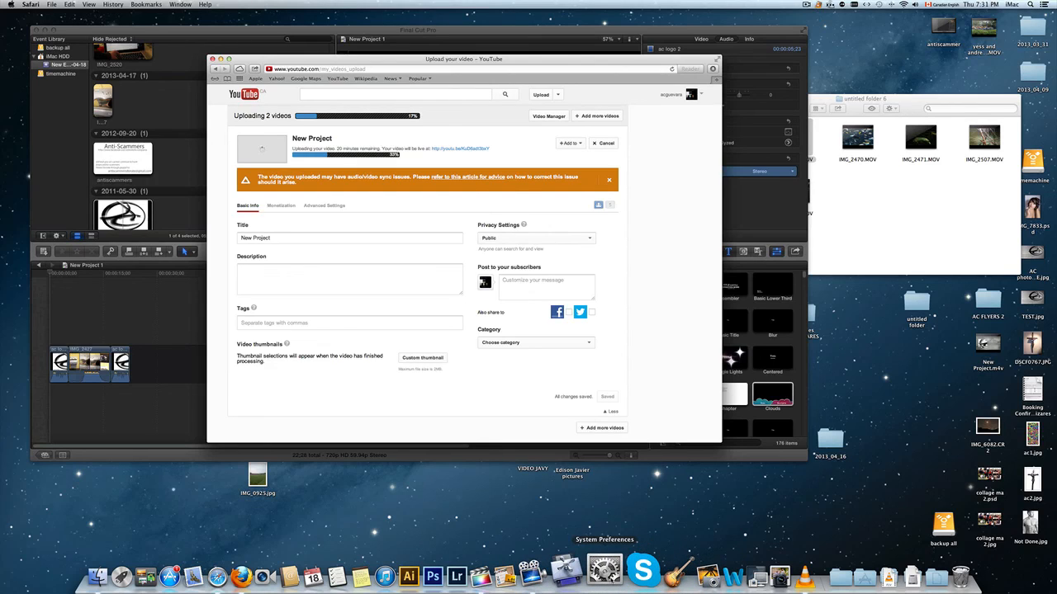